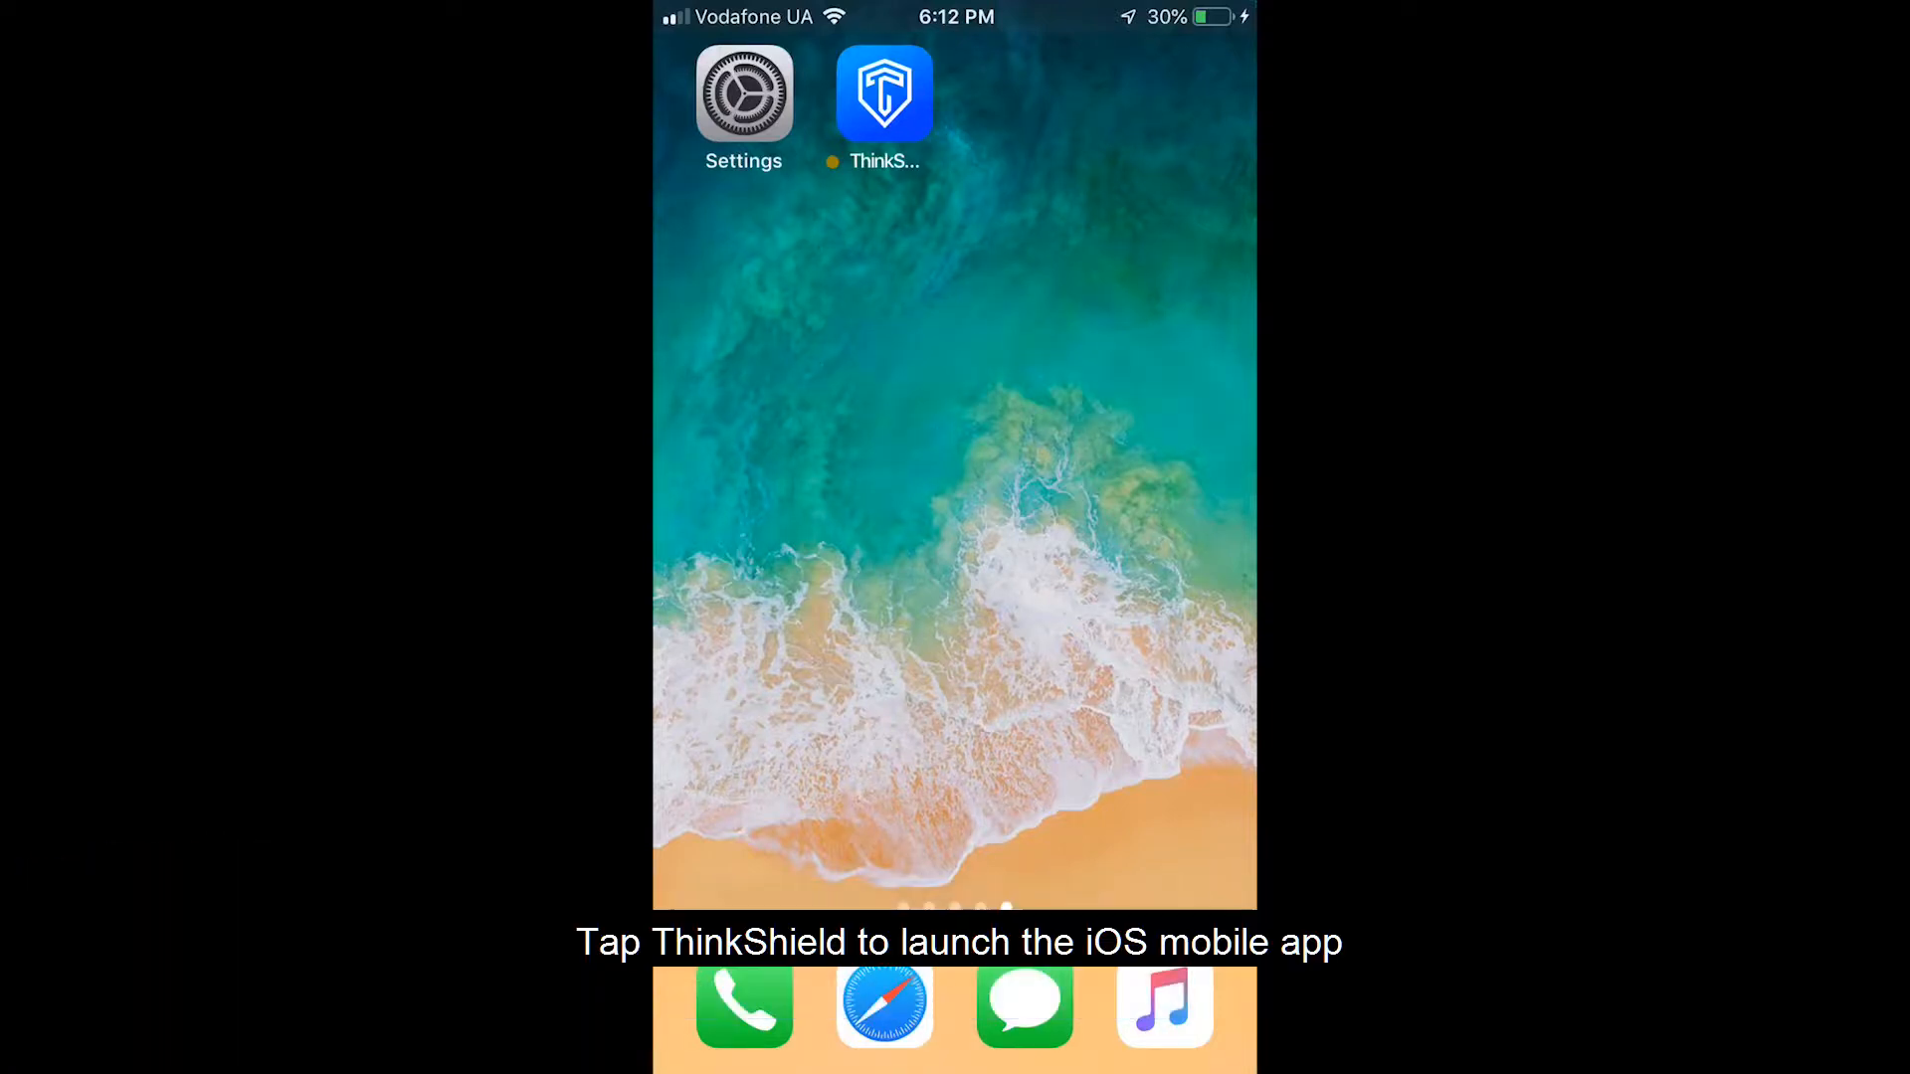
- Launch ThinkShield from the iOS home screen to reach its main screen
{"action": "left_click", "coordinate": [883, 94]}
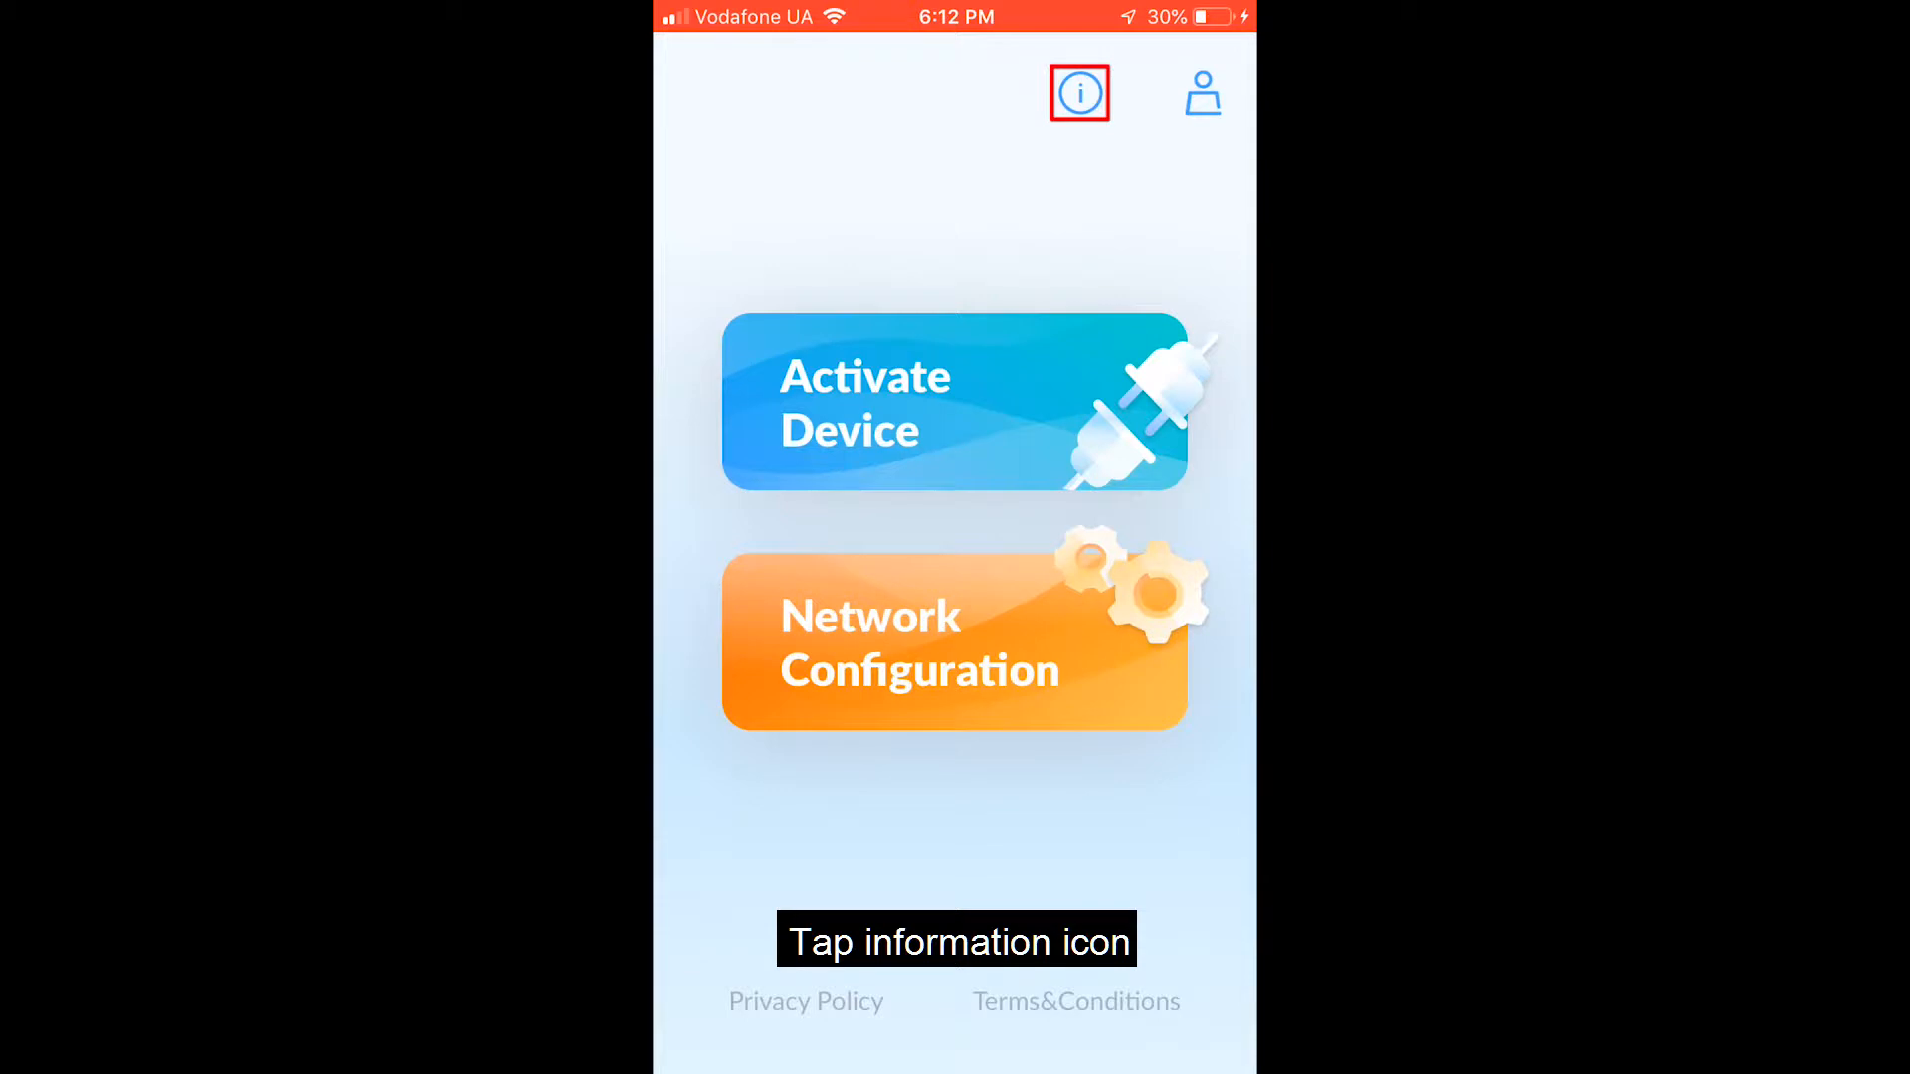
{"action": "left_click", "coordinate": [1076, 91]}
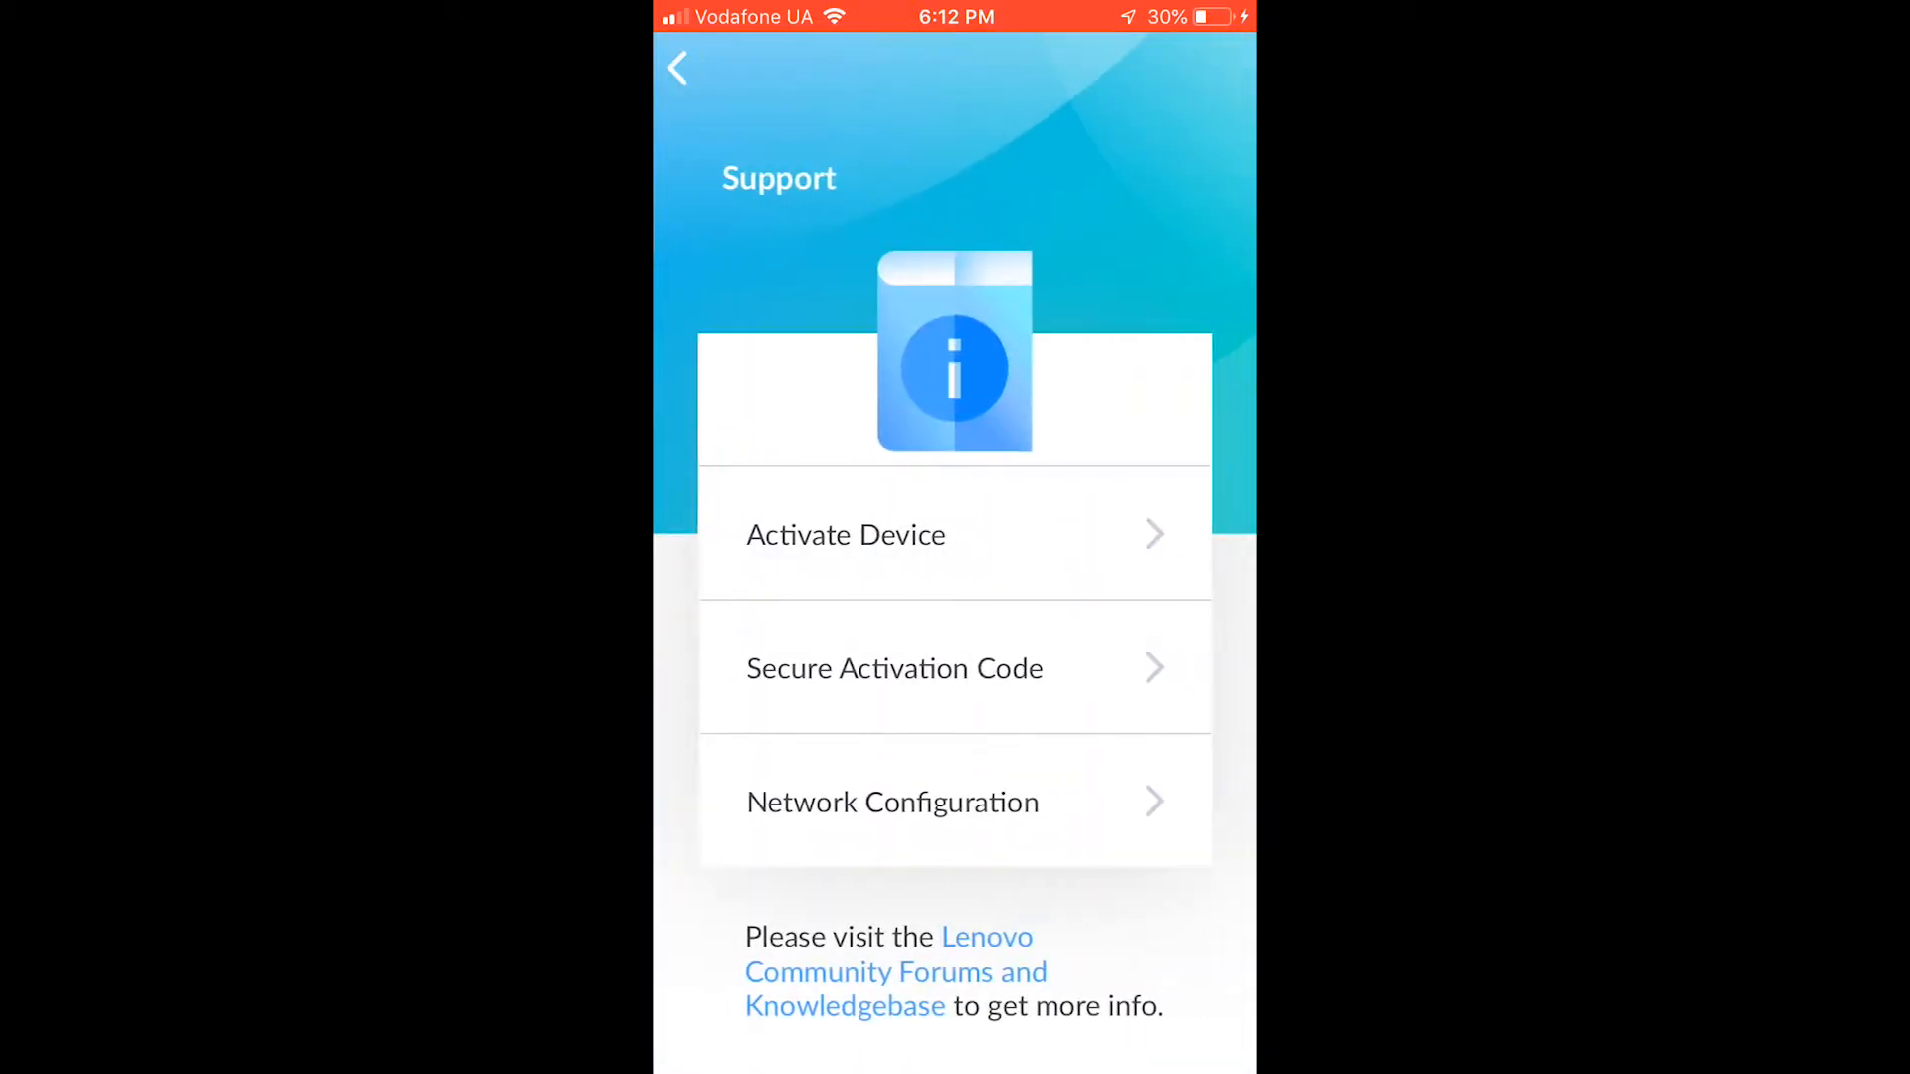
{"action": "left_click", "coordinate": [845, 535]}
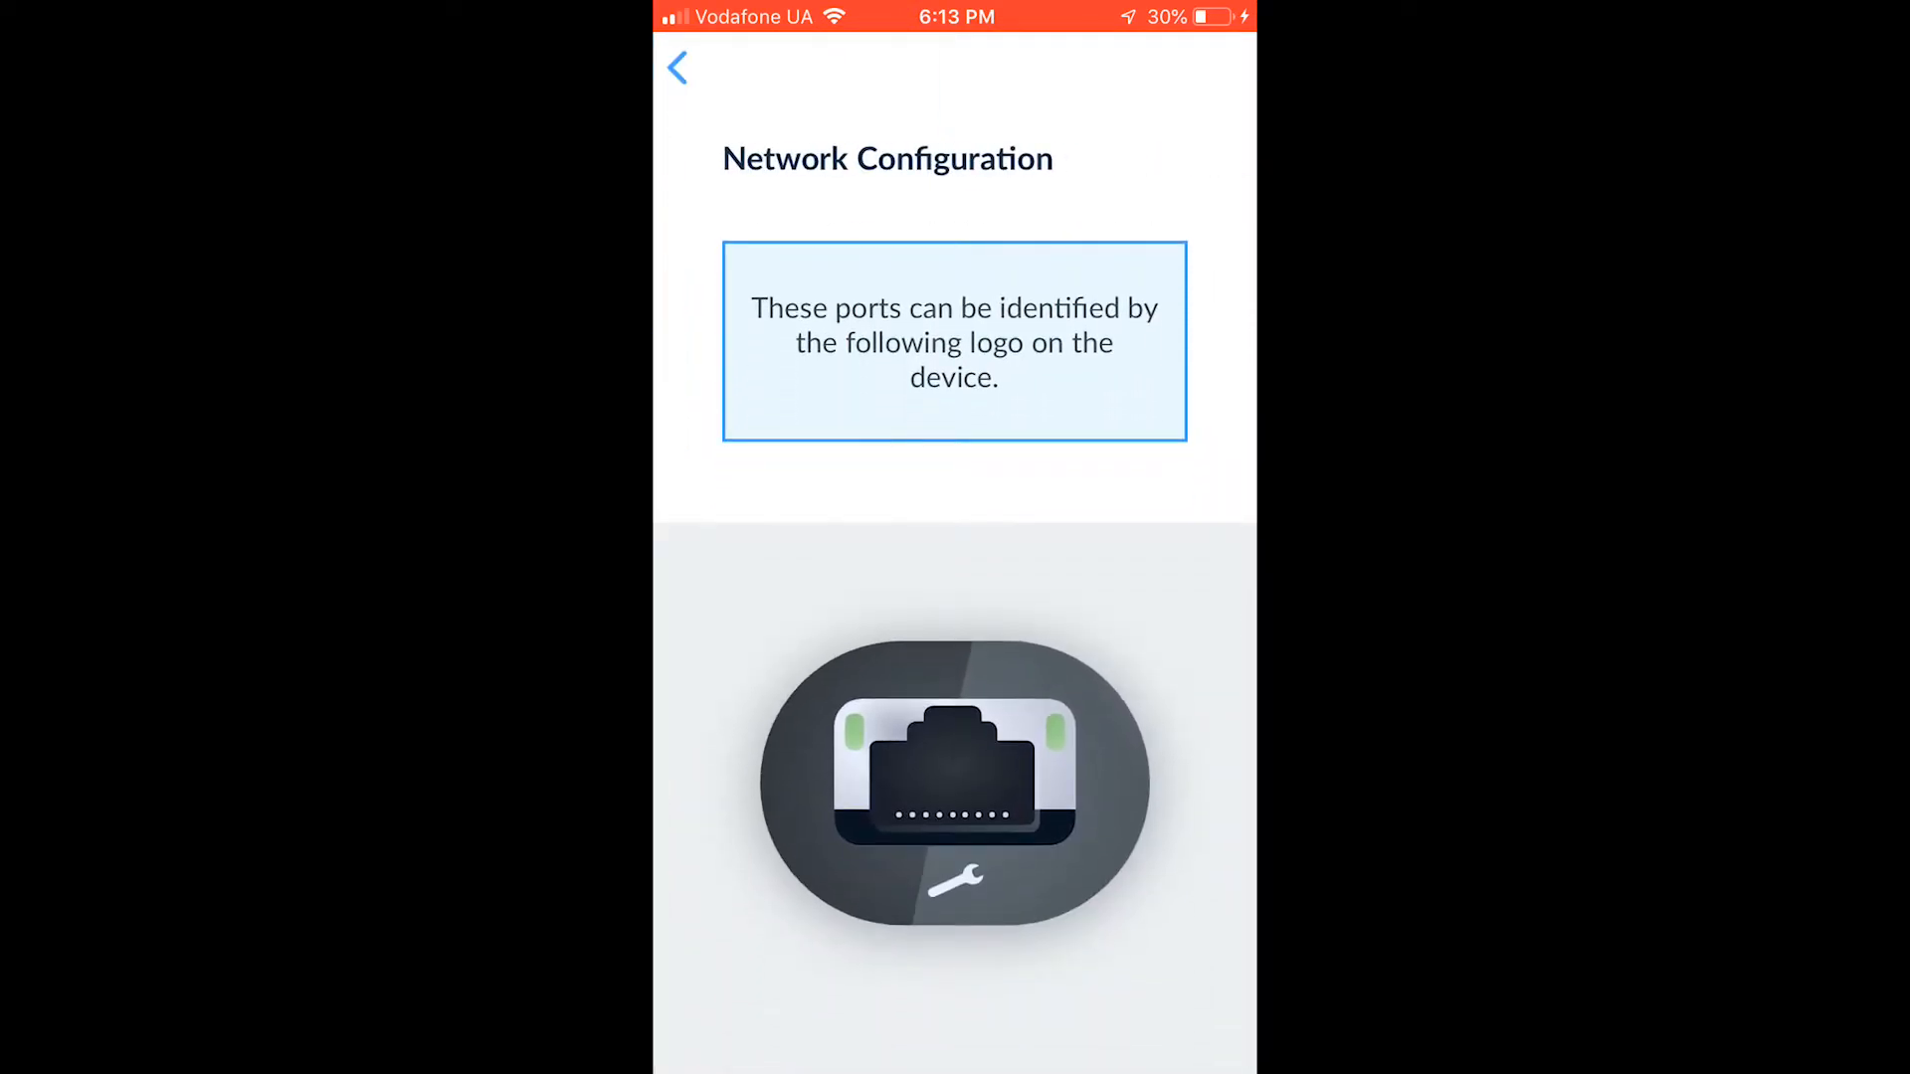
{"action": "left_click", "coordinate": [677, 68]}
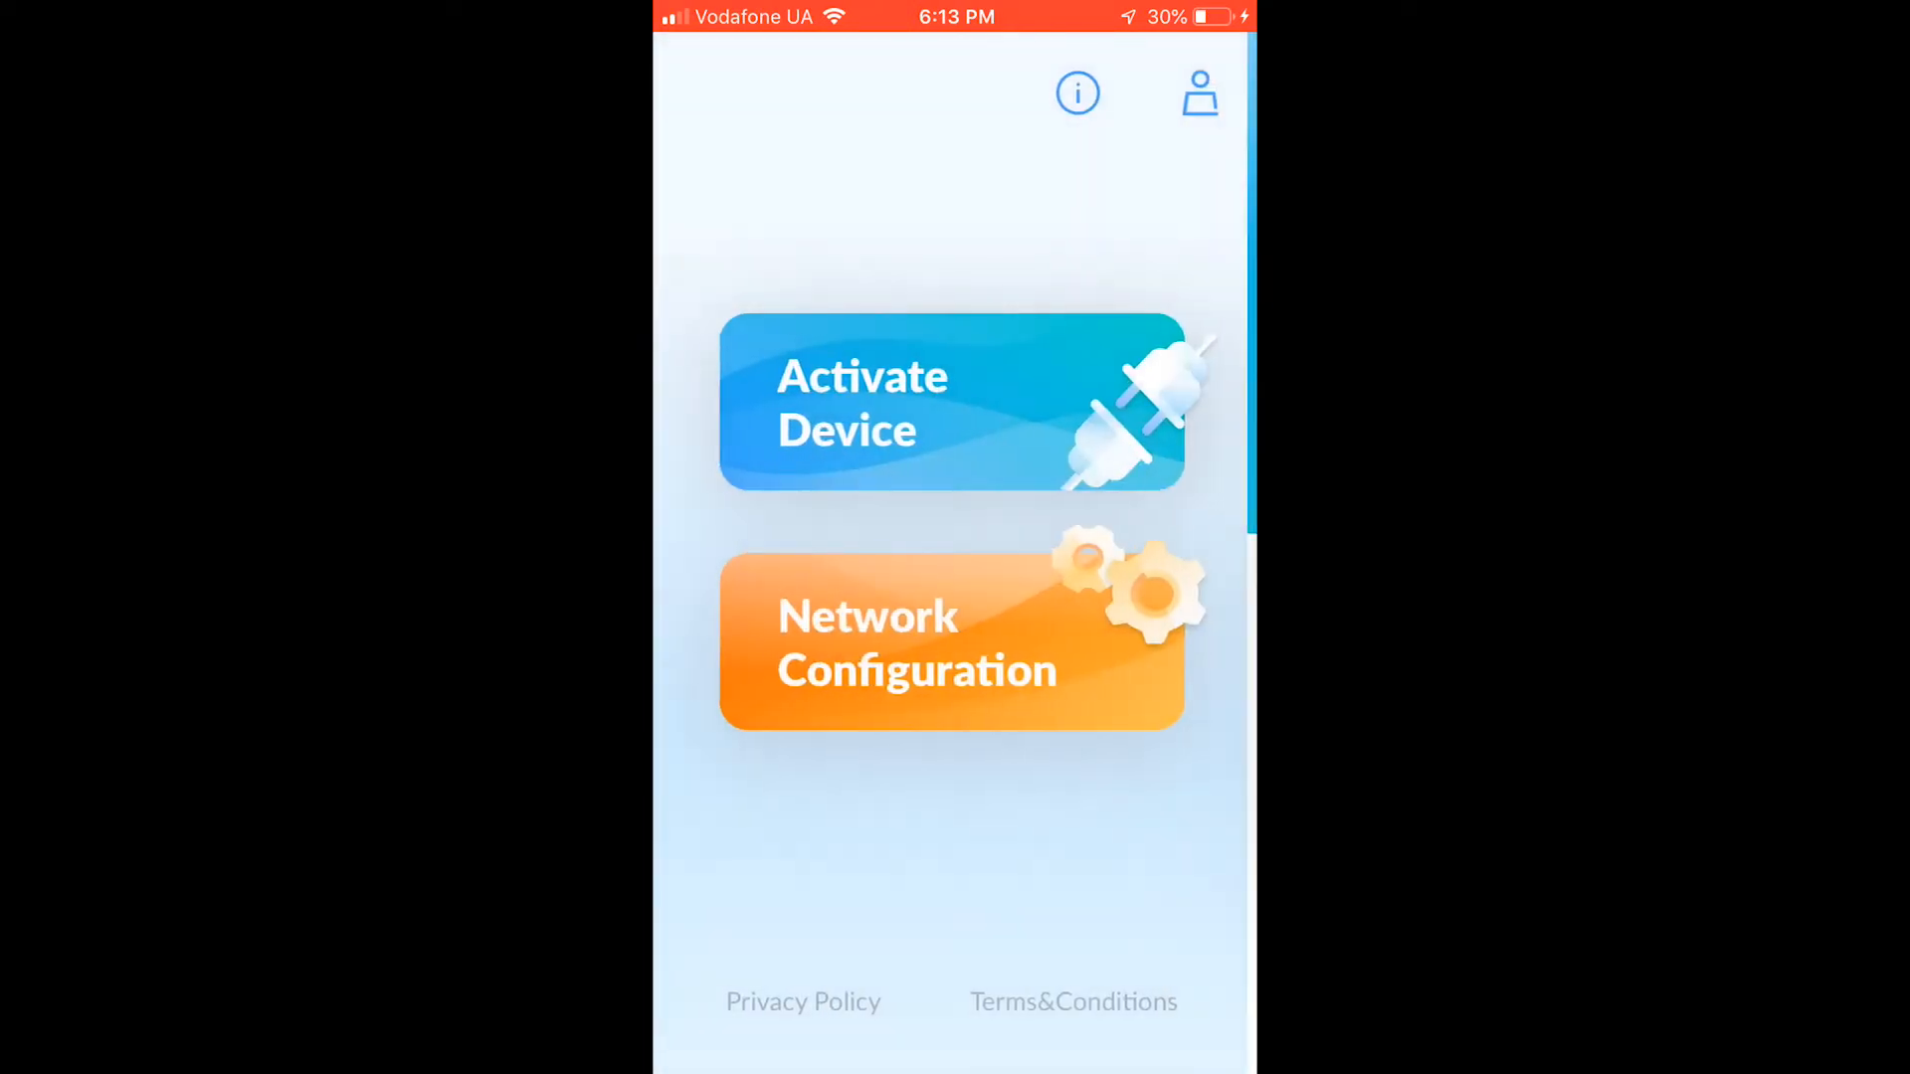
- Open Mobile Profile from the top-right icon and put First and Last Name into edit mode
{"action": "left_click", "coordinate": [1200, 92]}
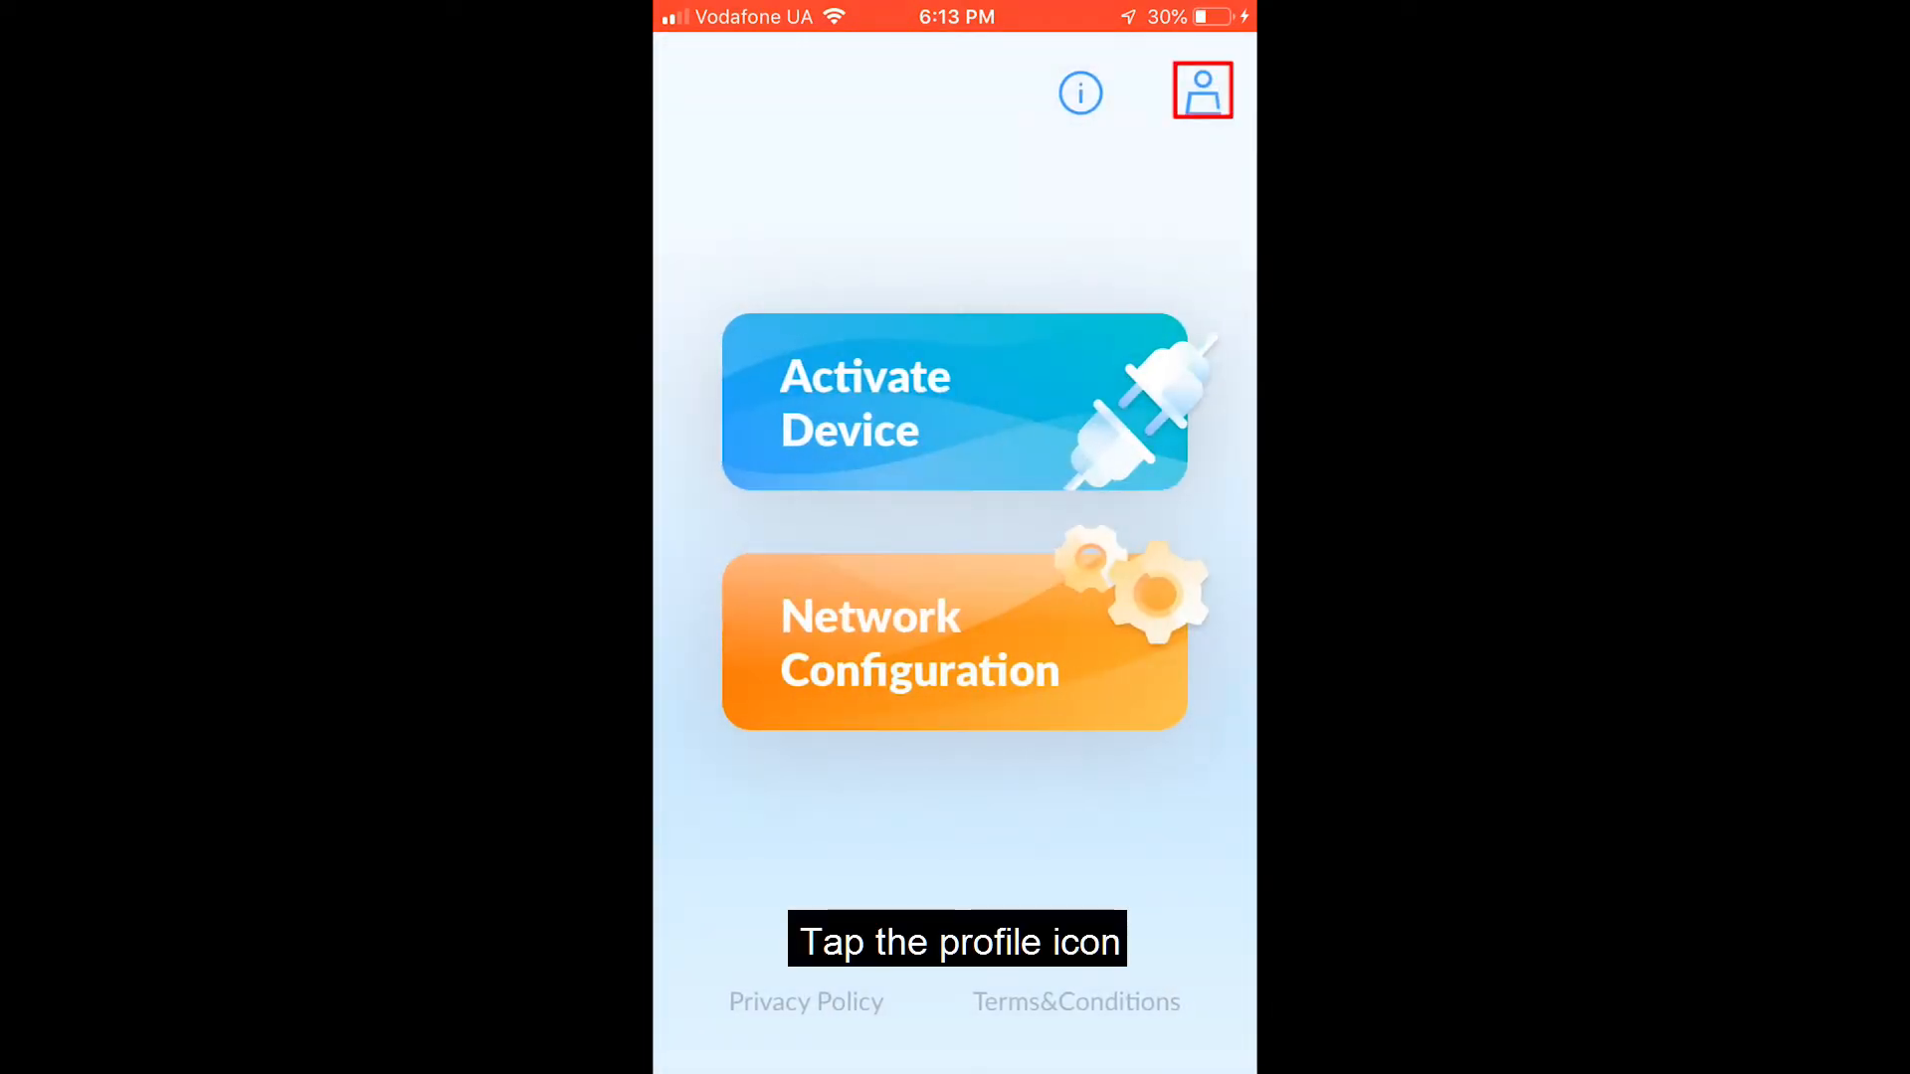
{"action": "left_click", "coordinate": [1201, 90]}
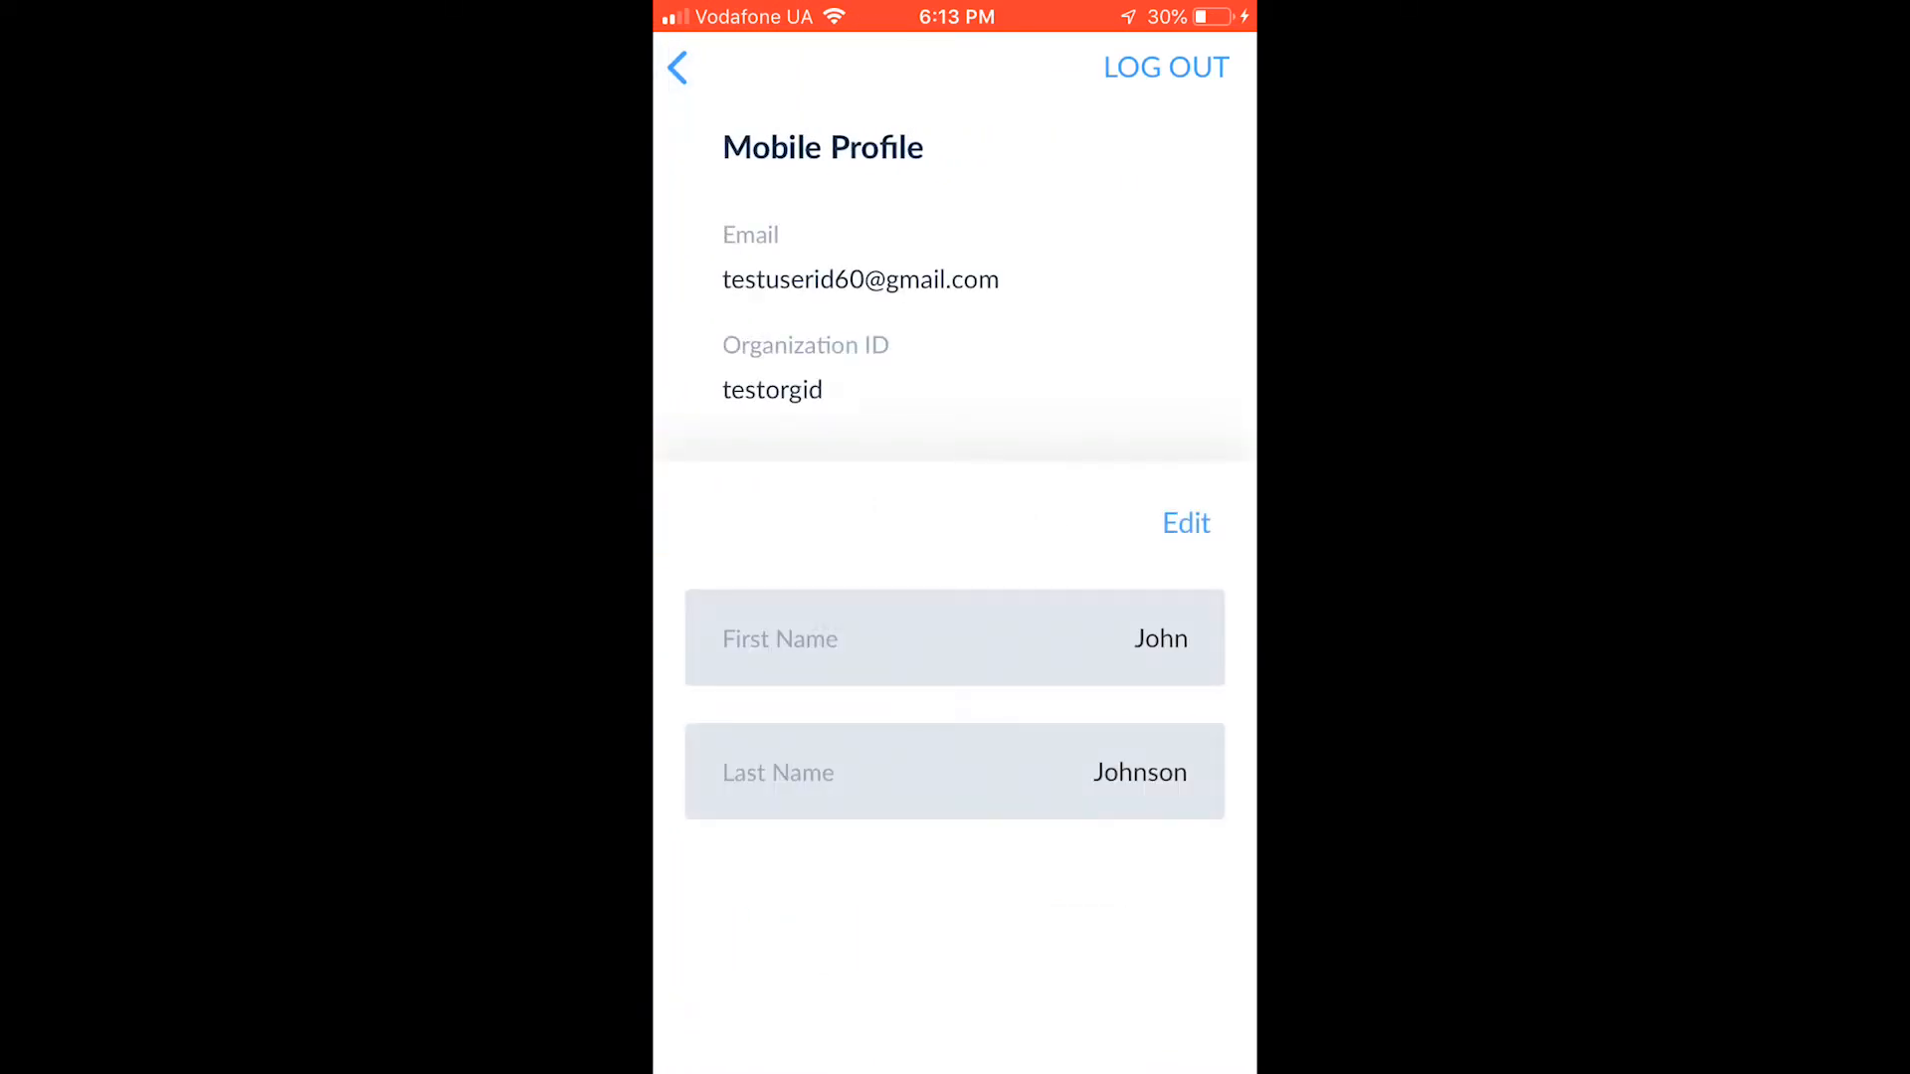
{"action": "left_click", "coordinate": [1184, 523]}
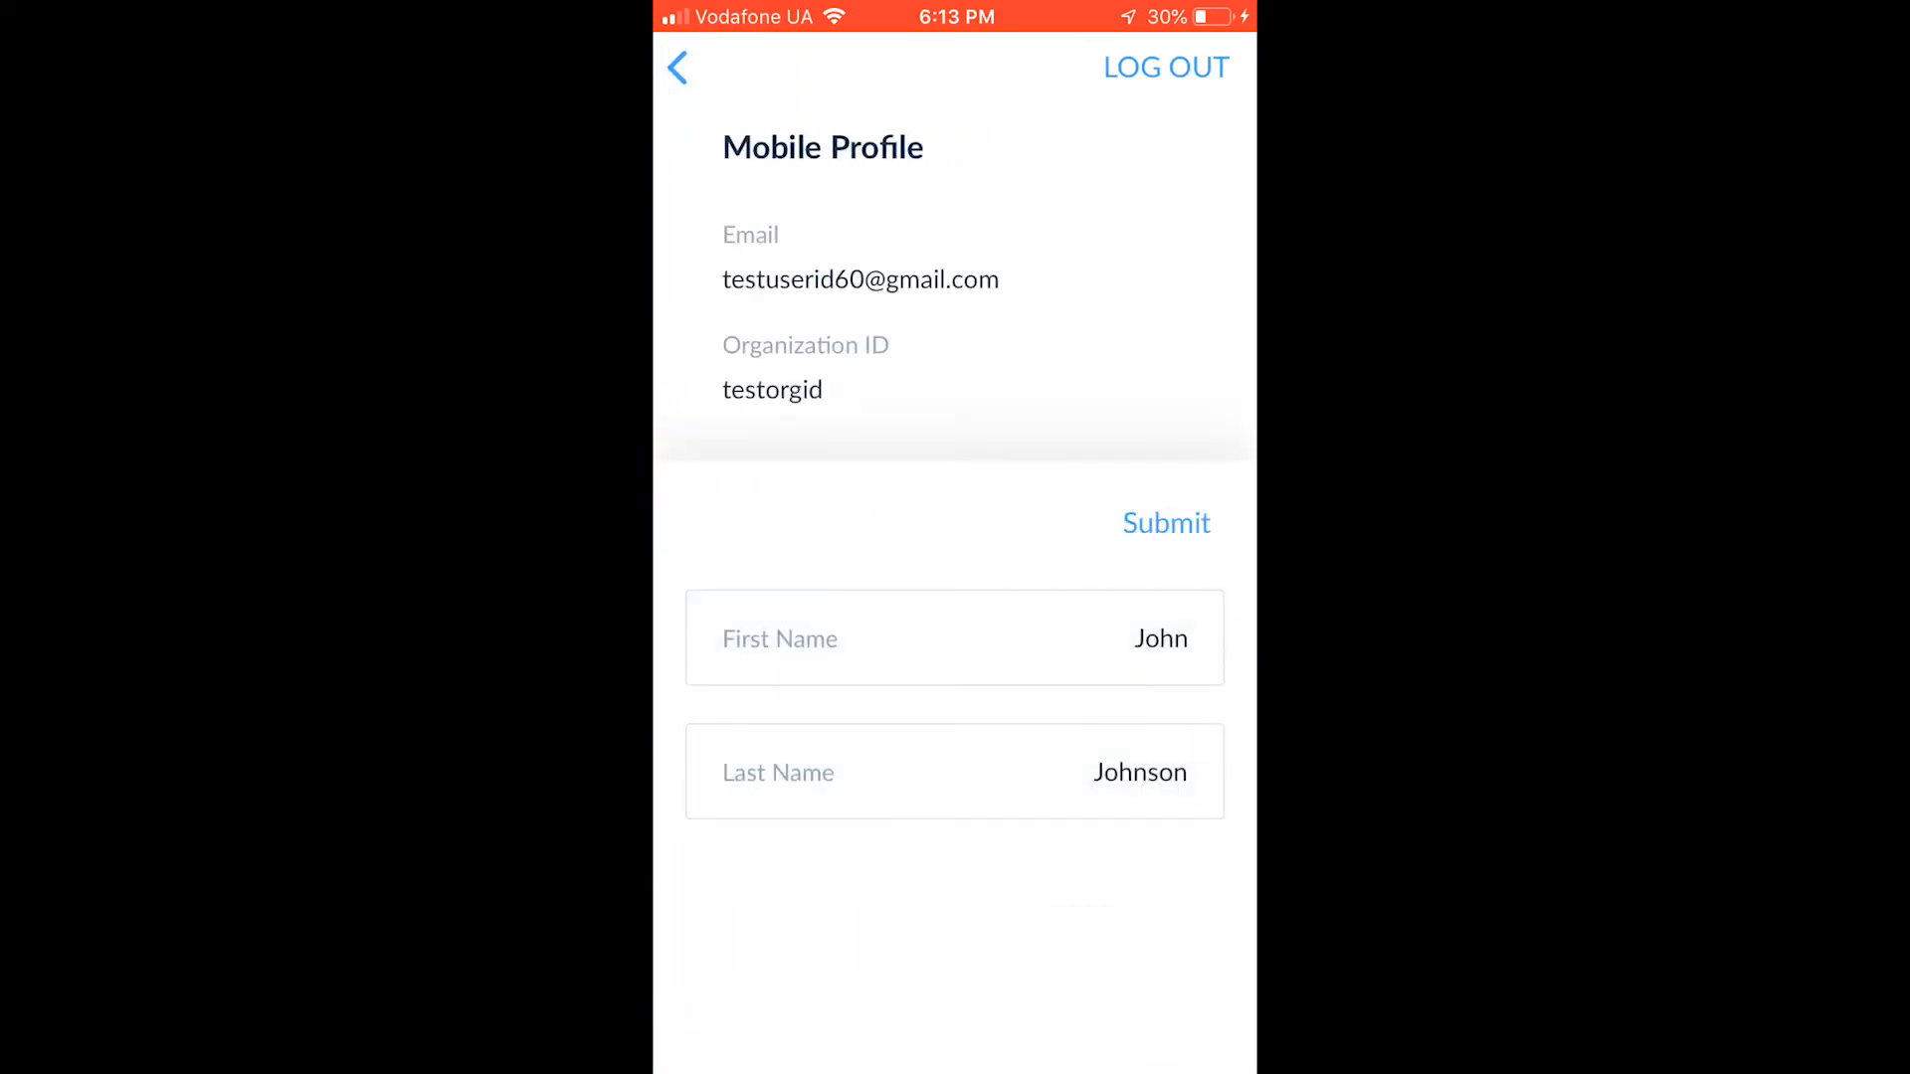